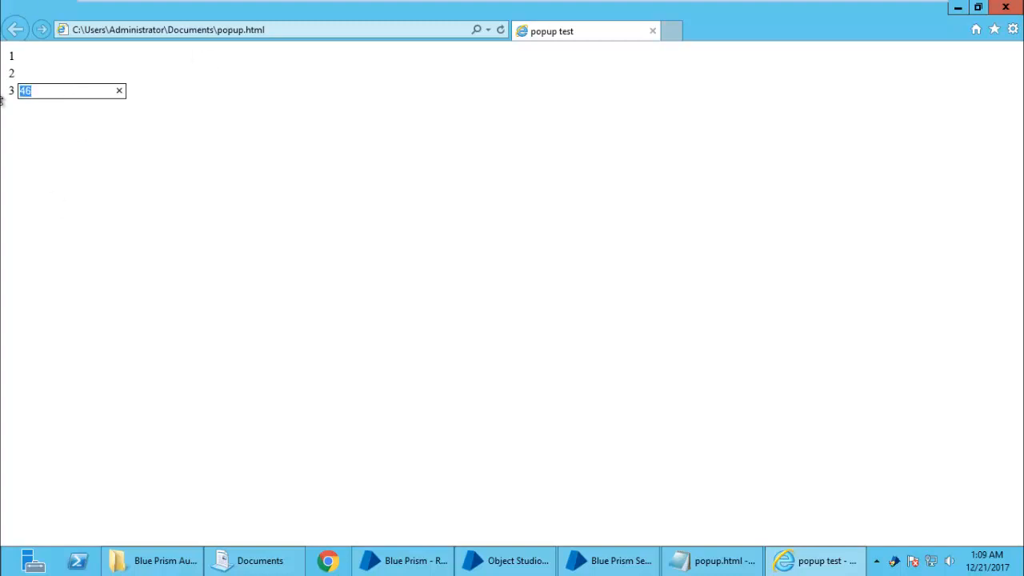
Step: Clear the popup page's text box, then reopen the Navigate1 stage in Object Studio
left_click(501, 30)
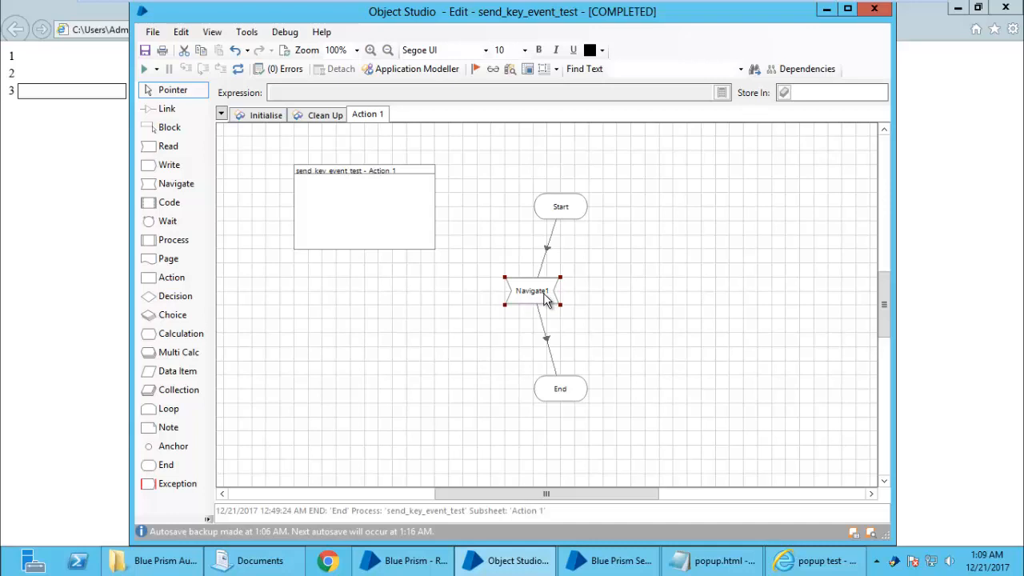
double_click(532, 290)
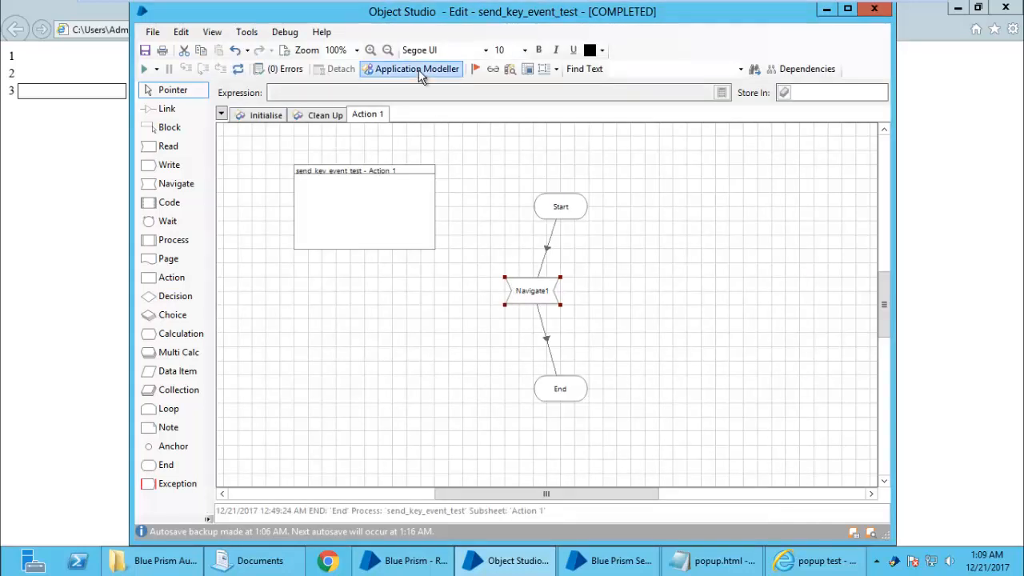
left_click(411, 69)
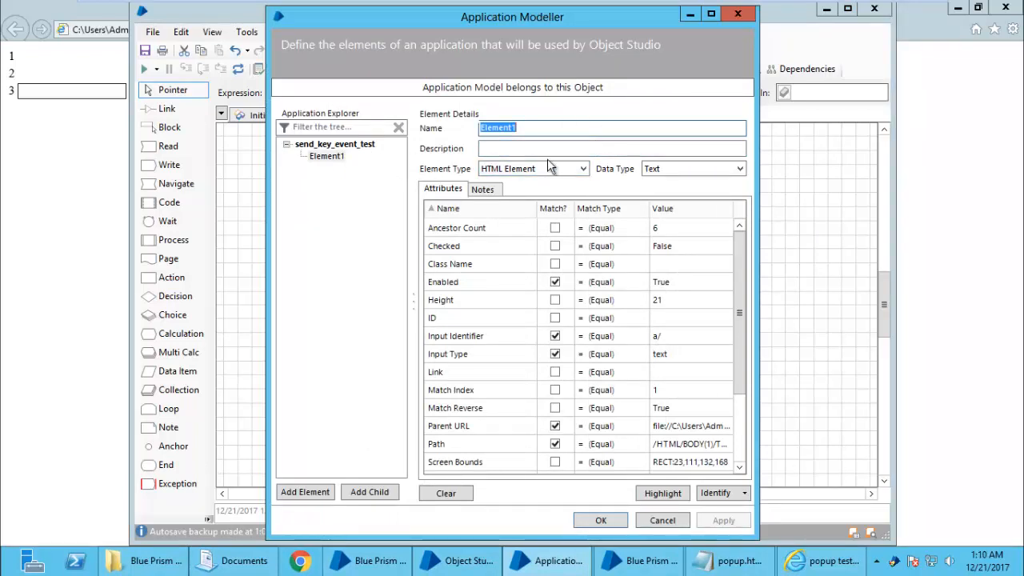
mouse_move(560, 196)
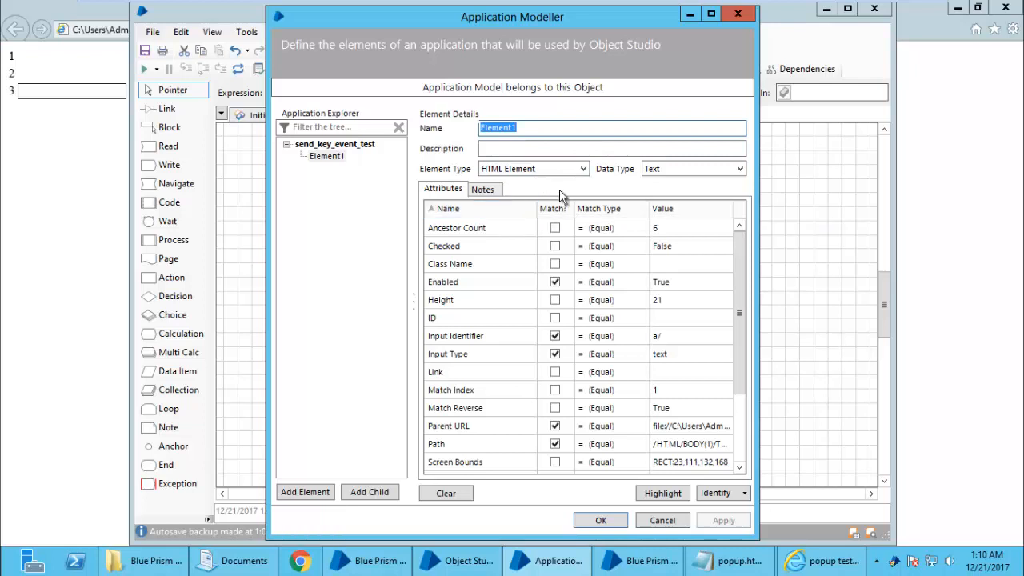
left_click(583, 168)
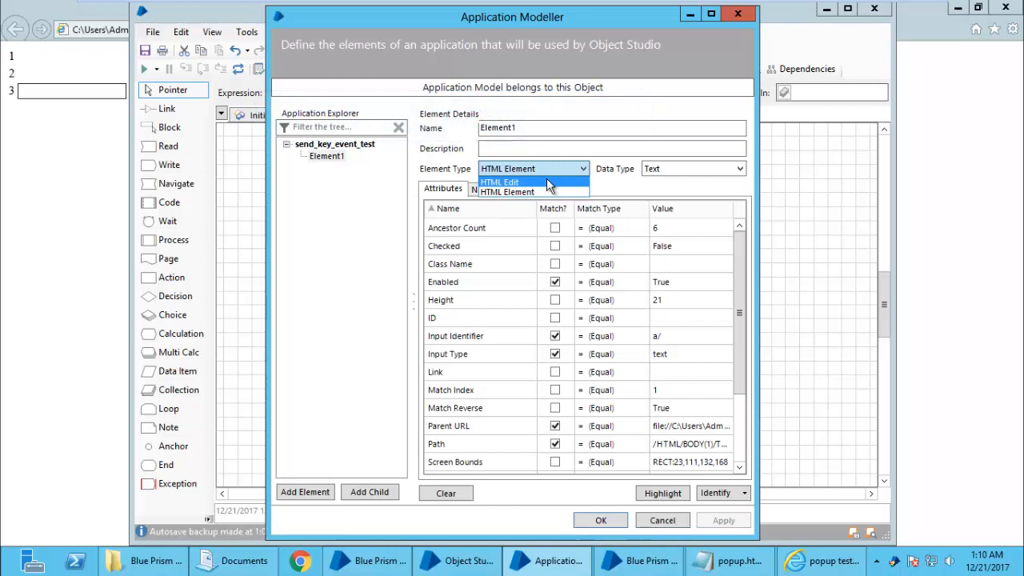
left_click(499, 181)
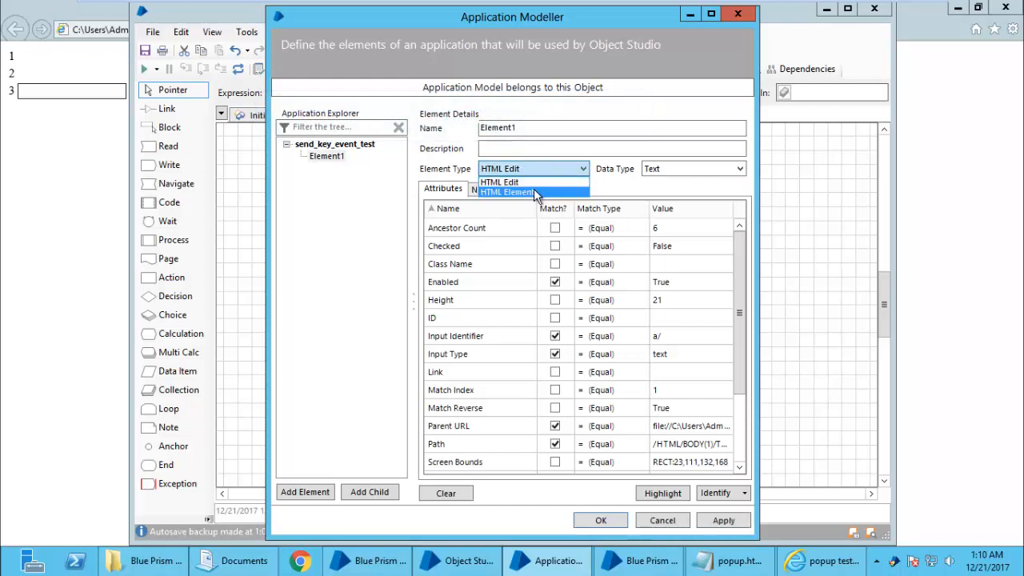
left_click(508, 192)
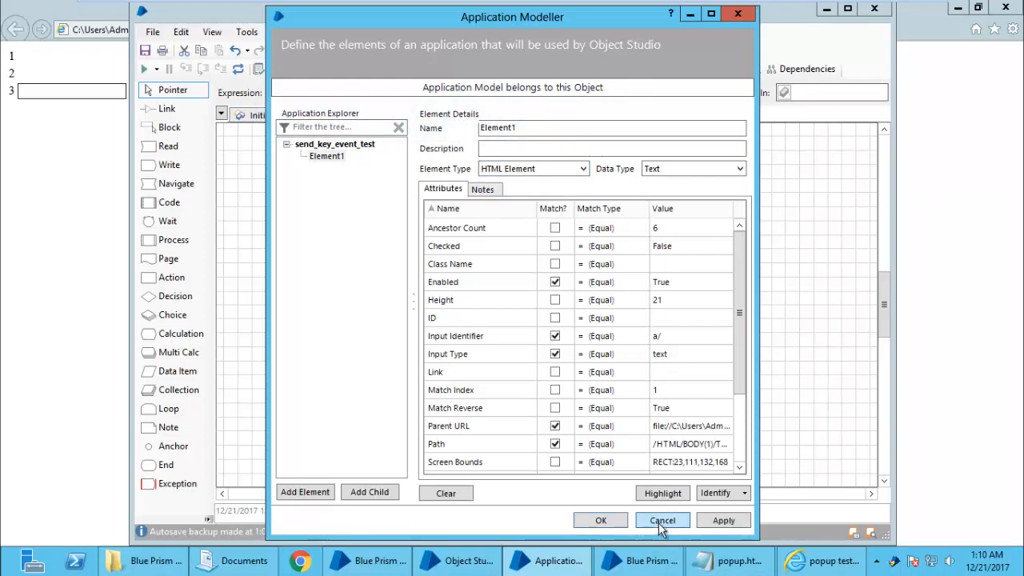
left_click(662, 520)
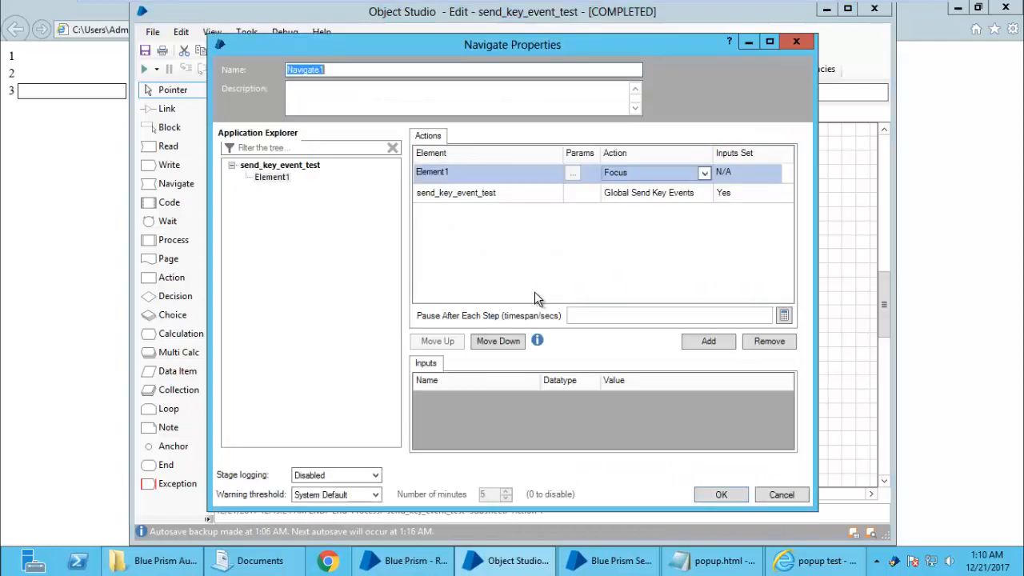
left_click(702, 172)
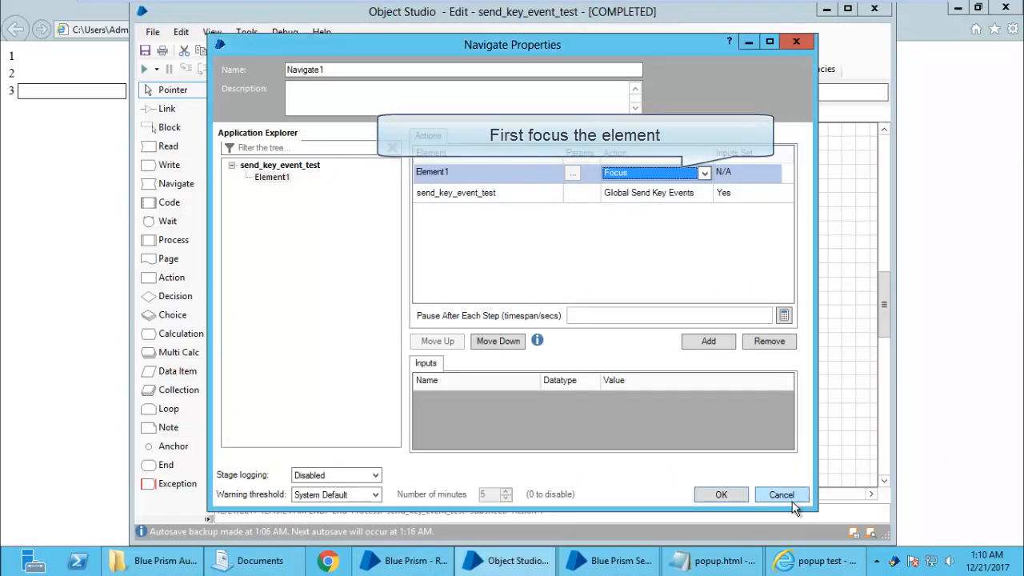
left_click(782, 494)
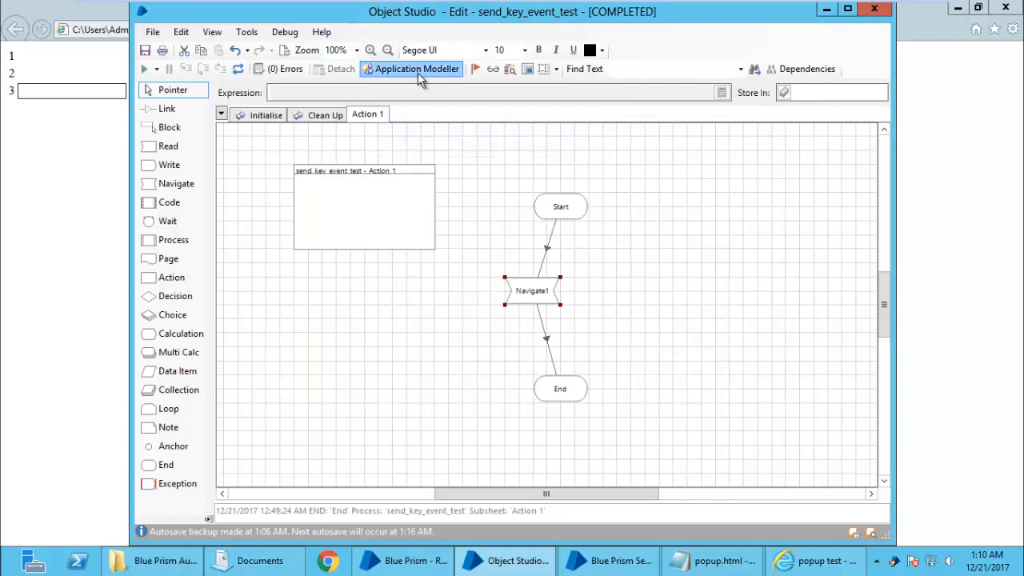
Step: Open Navigate1's settings and expand Element1's Element Type dropdown in the Application Modeller
left_click(411, 69)
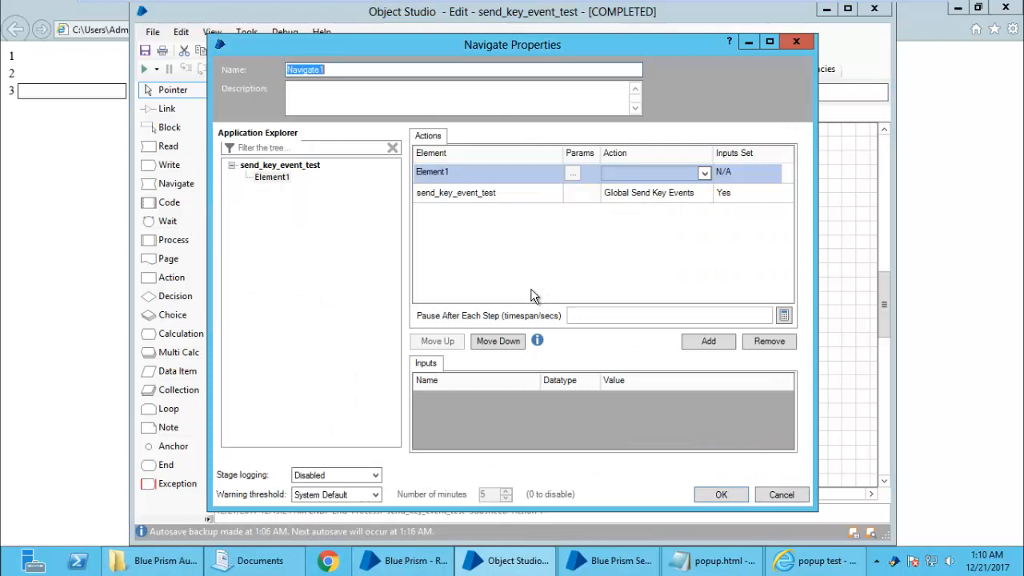
left_click(703, 172)
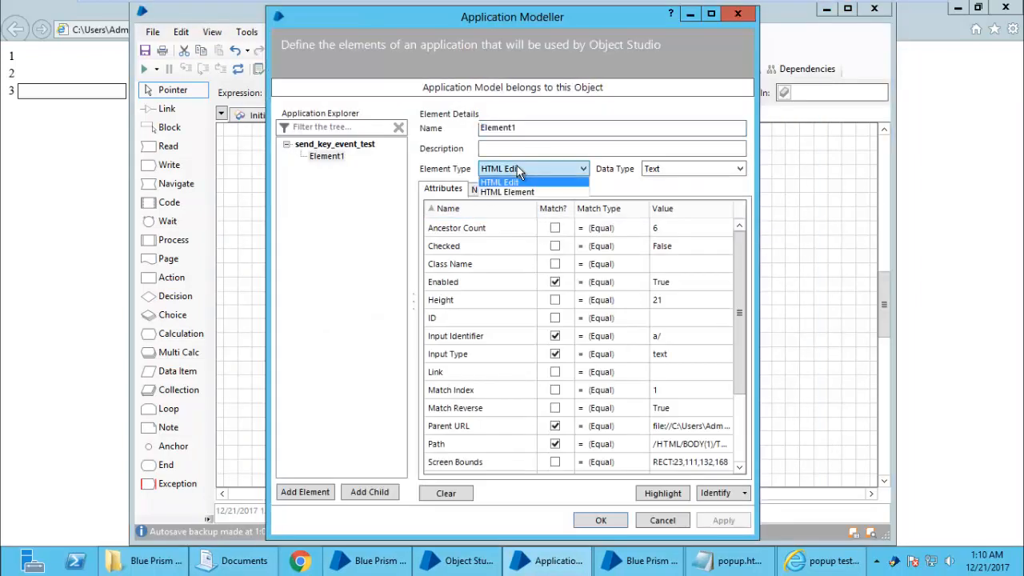
Step: Keep Element1's type as HTML Element and save the application model
left_click(508, 192)
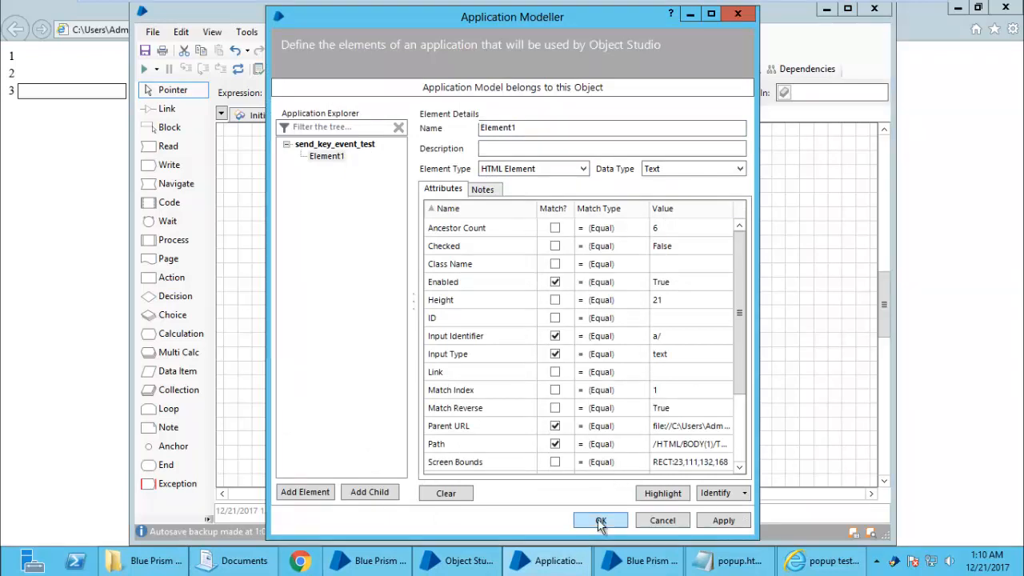
left_click(600, 520)
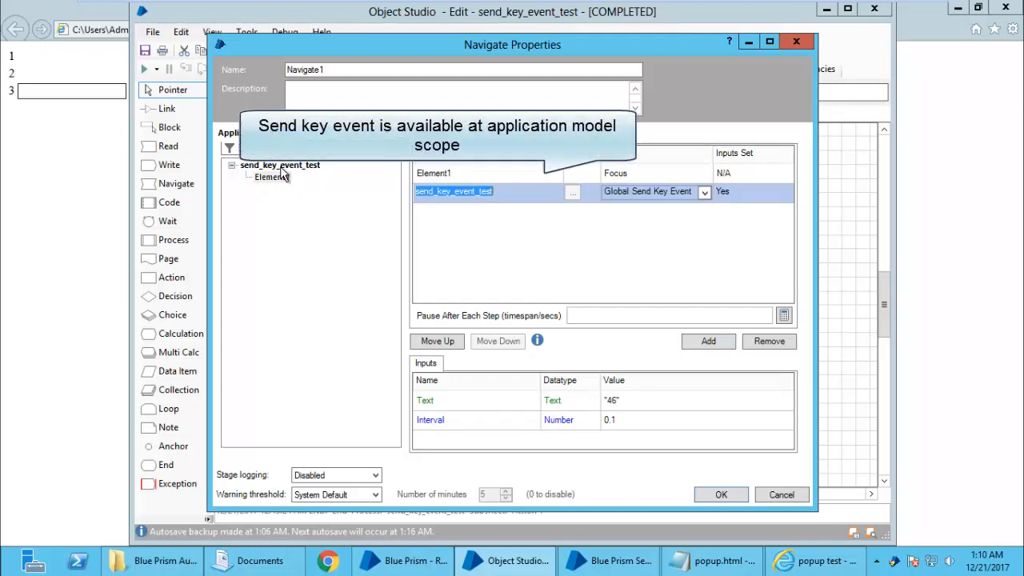
Step: Set Navigate1's action to Global Send Key Events with text 49, save, and run
left_click(280, 165)
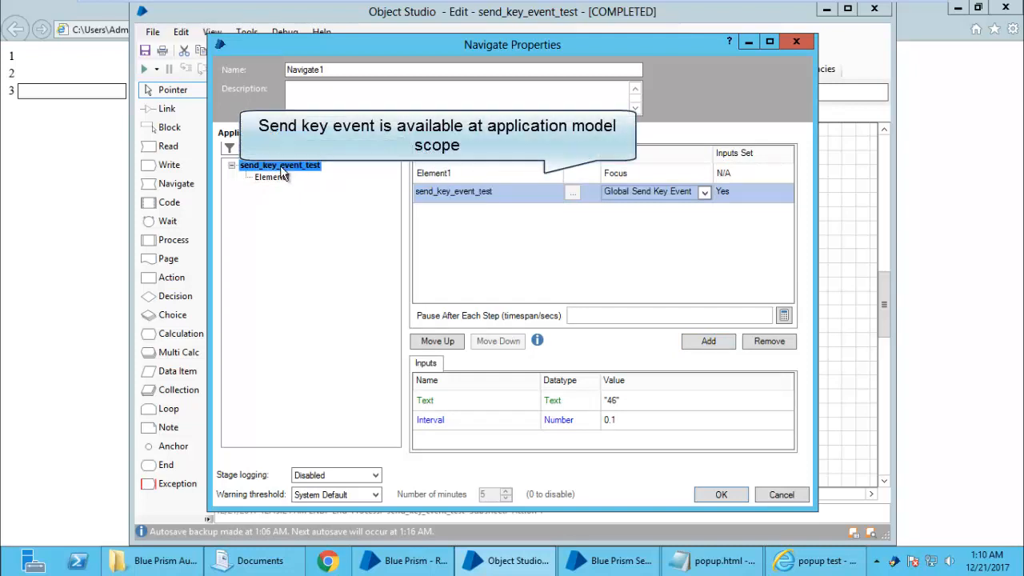
mouse_move(696, 218)
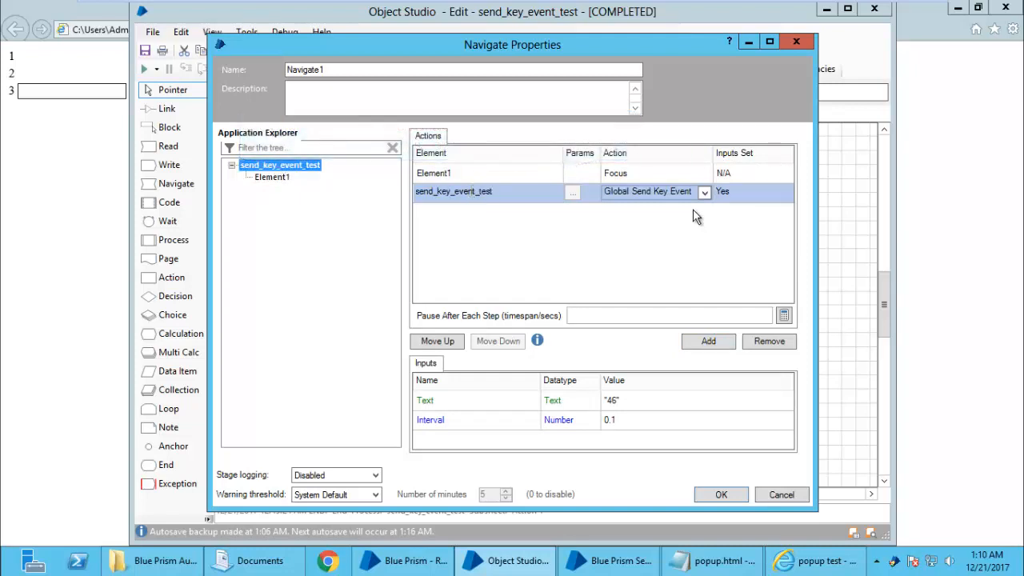
left_click(703, 191)
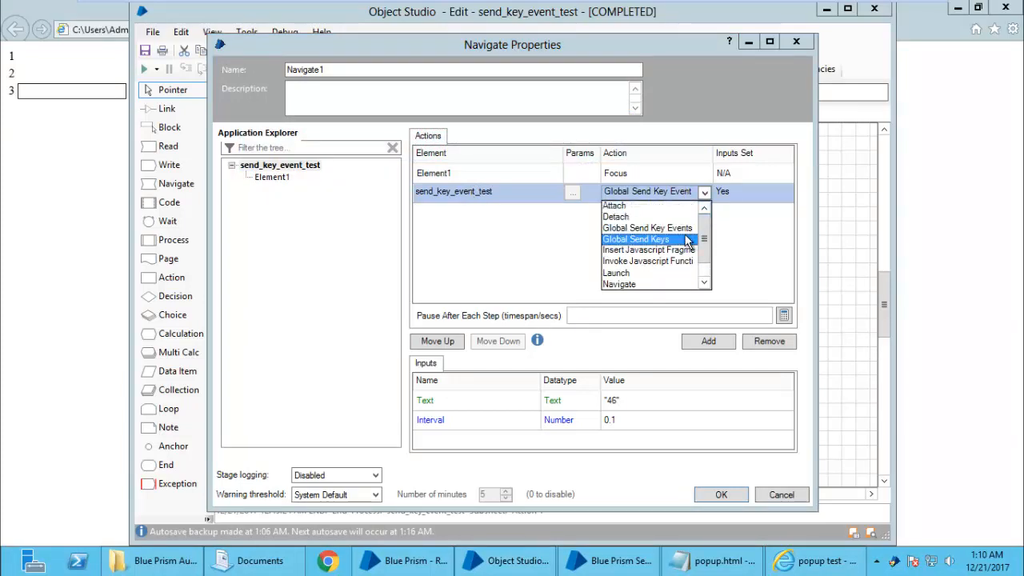
mouse_move(648, 228)
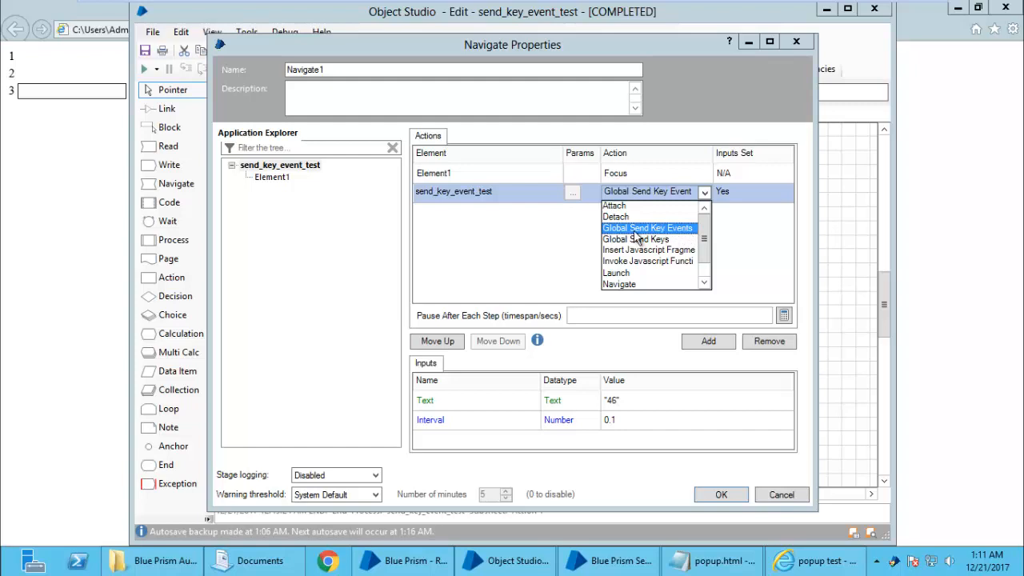
mouse_move(639, 238)
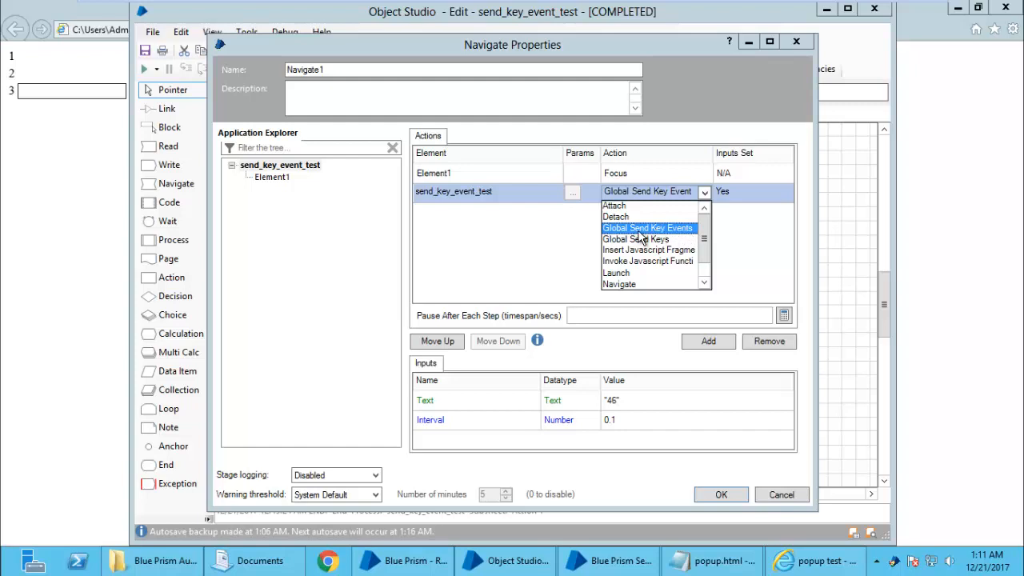
left_click(647, 228)
type("9")
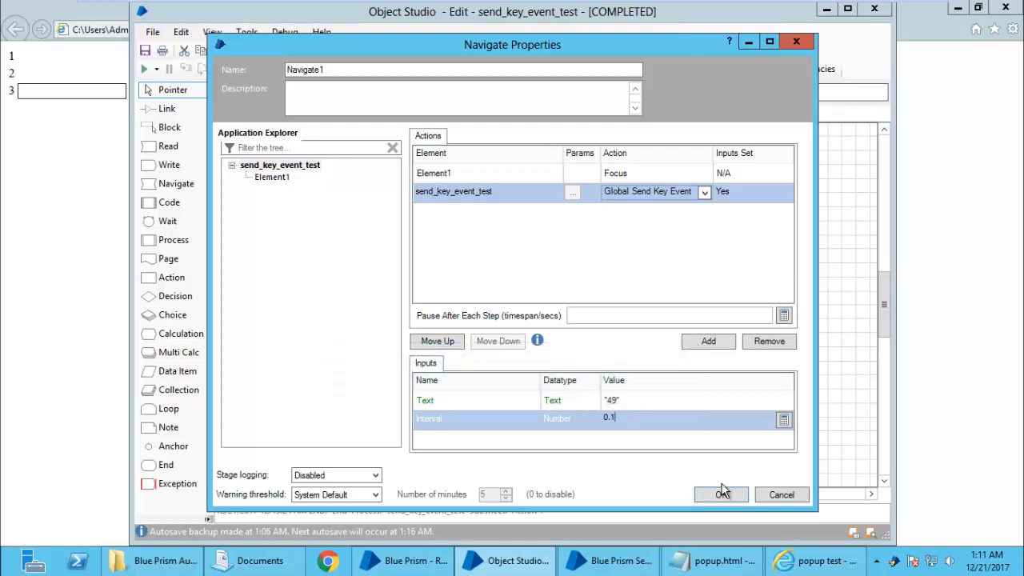
left_click(720, 495)
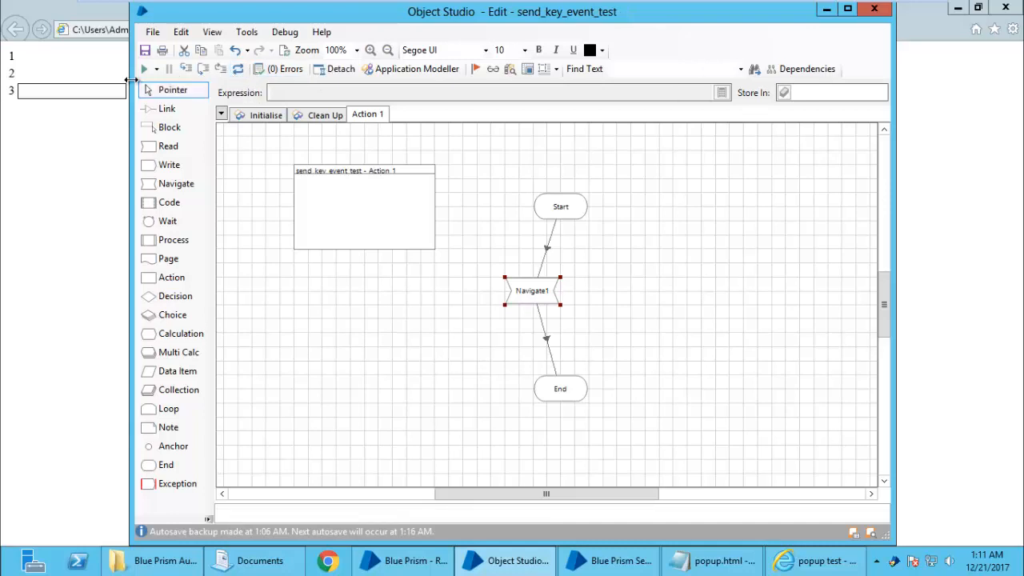
left_click(815, 560)
type("49")
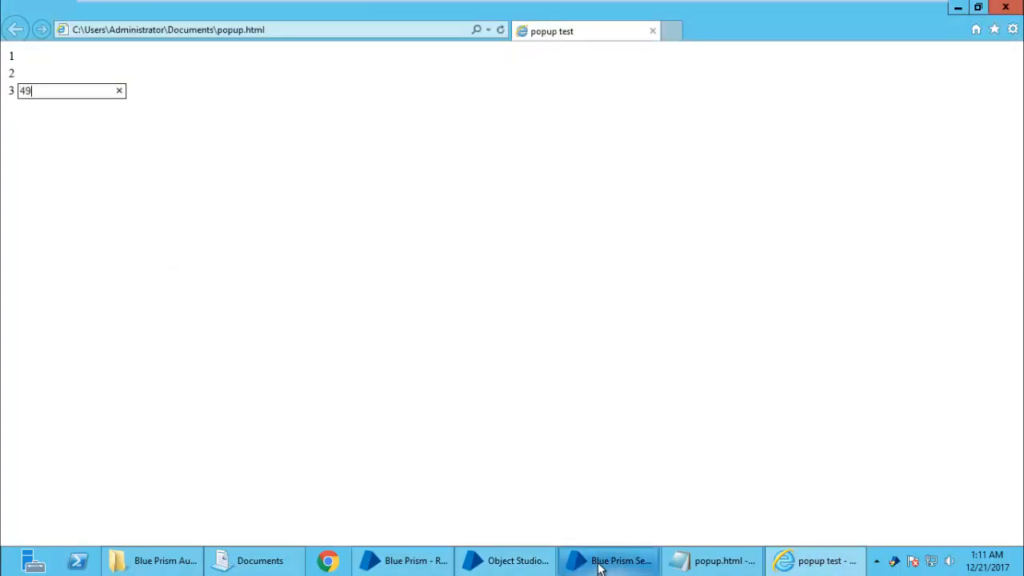
Step: Return to the object's flow diagram after the run puts 49 in the text box
left_click(620, 560)
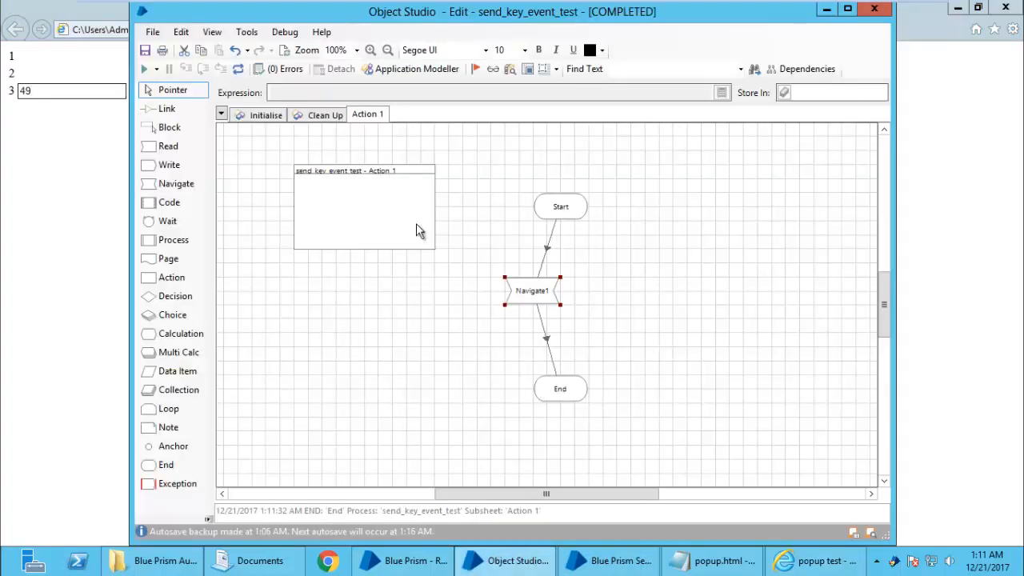
mouse_move(645, 270)
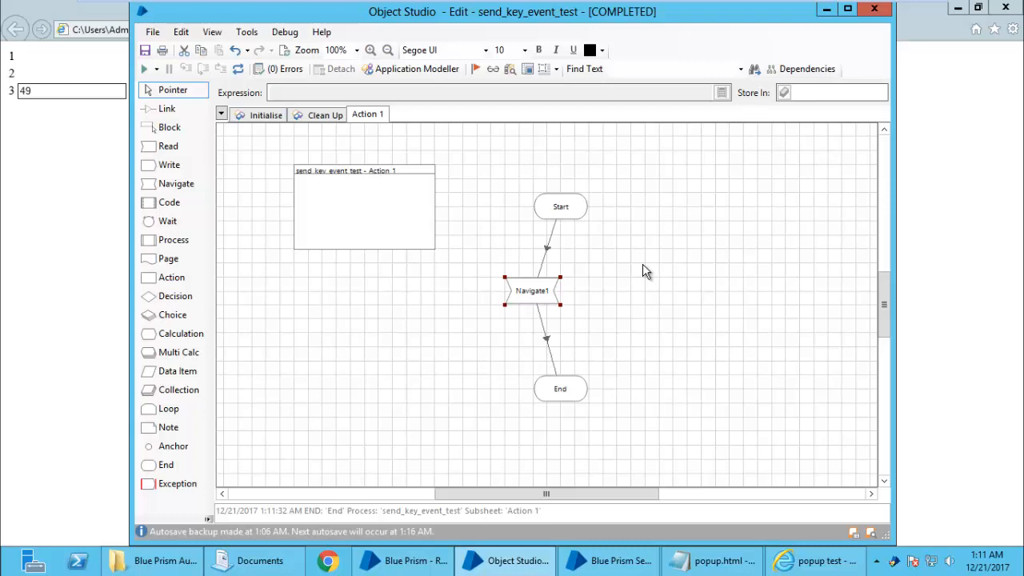
mouse_move(650, 264)
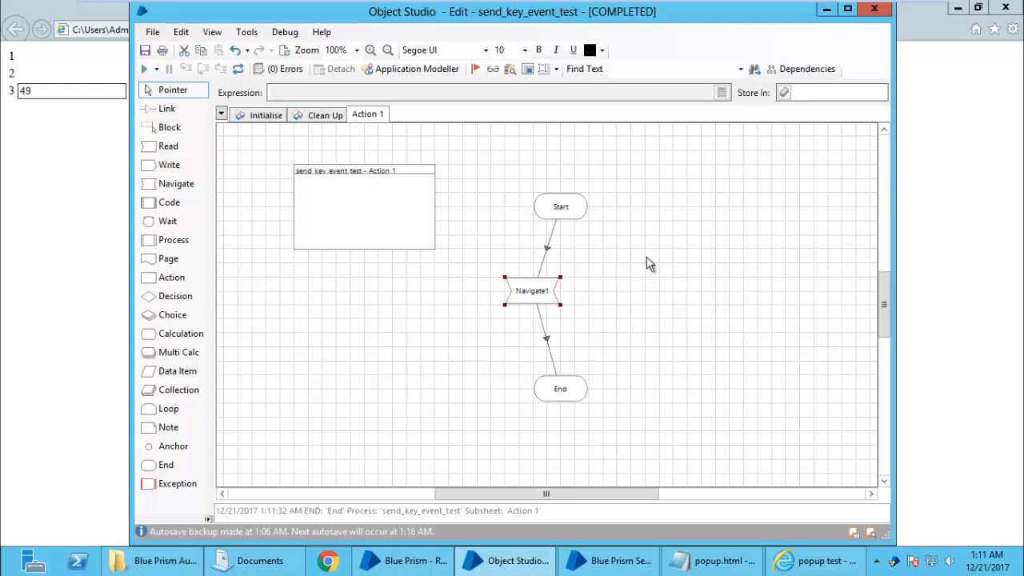